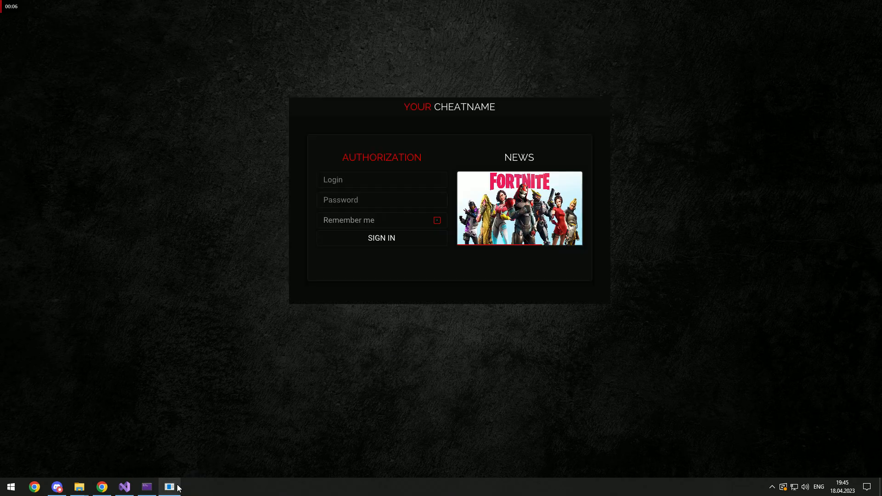
pyautogui.click(169, 487)
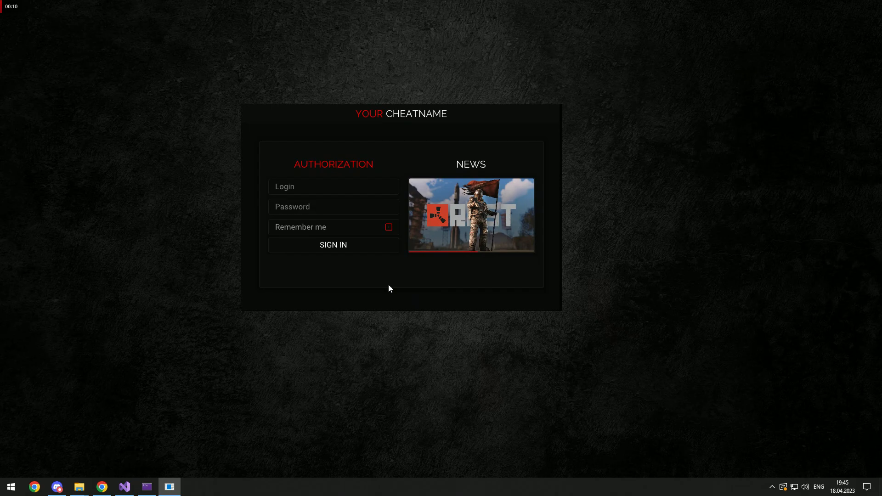
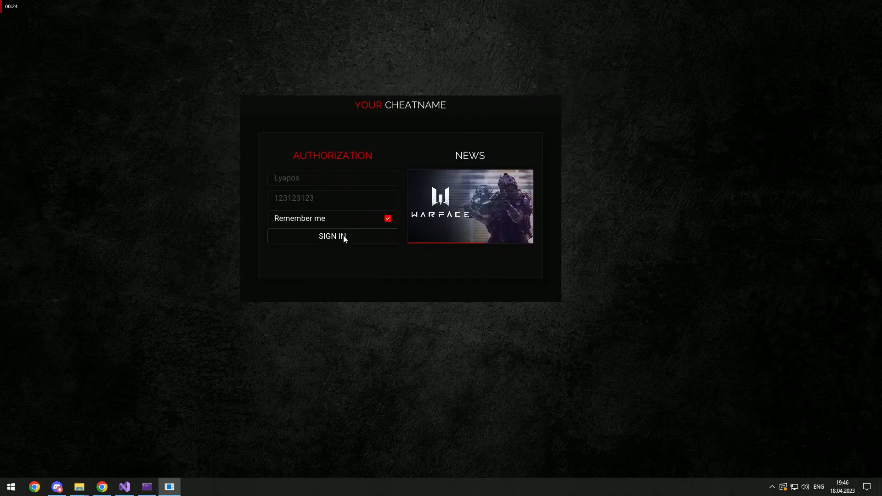
# Sign in to load the CS GO, Valorant, Warface and Fortnite mod list
pyautogui.click(332, 235)
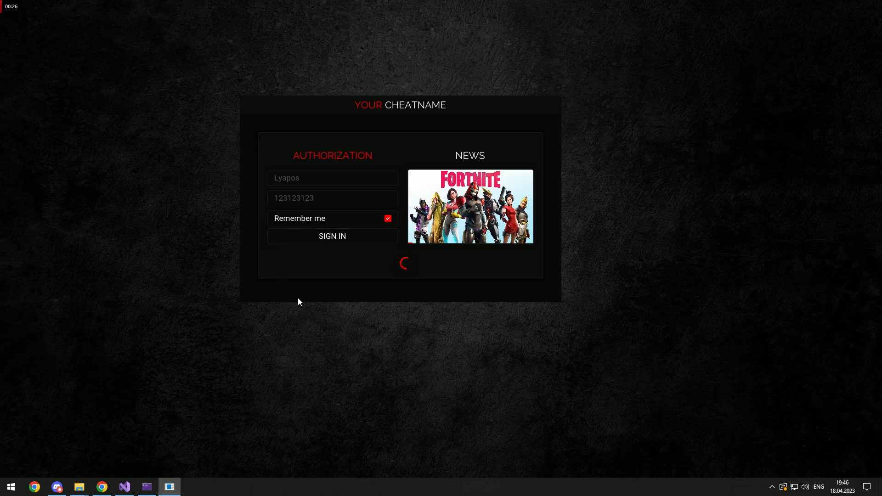
pyautogui.click(332, 236)
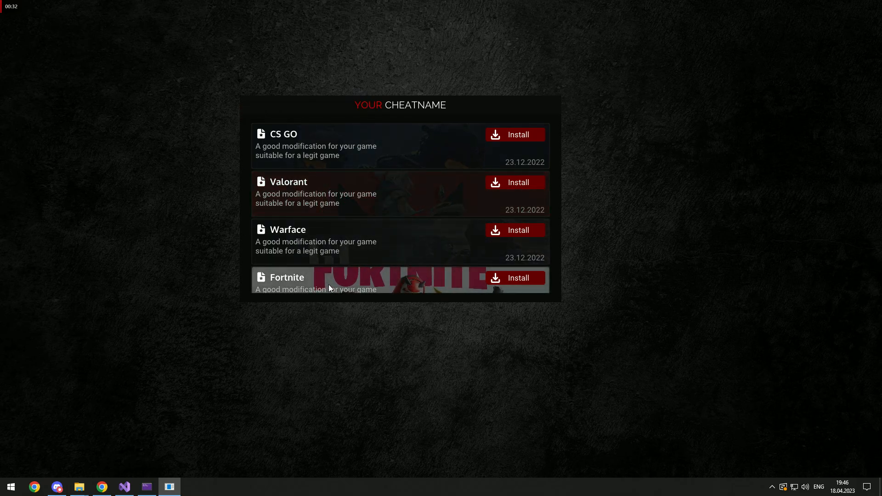
# Get the Warface mod successfully injected, then start installing the Rust mod
pyautogui.scroll(-3)
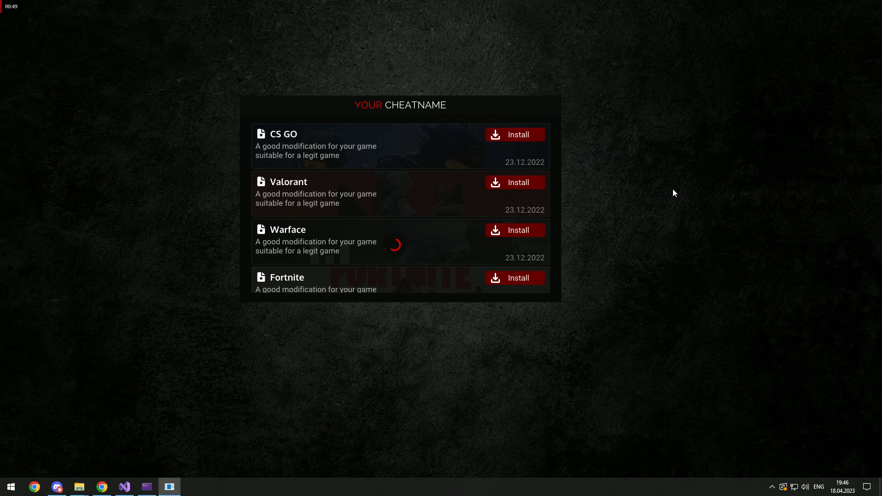
pyautogui.moveTo(696, 216)
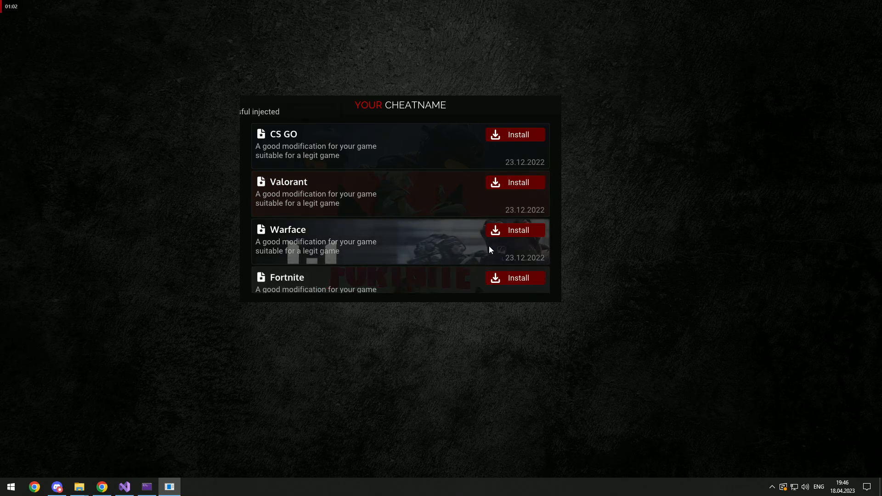
pyautogui.scroll(-3)
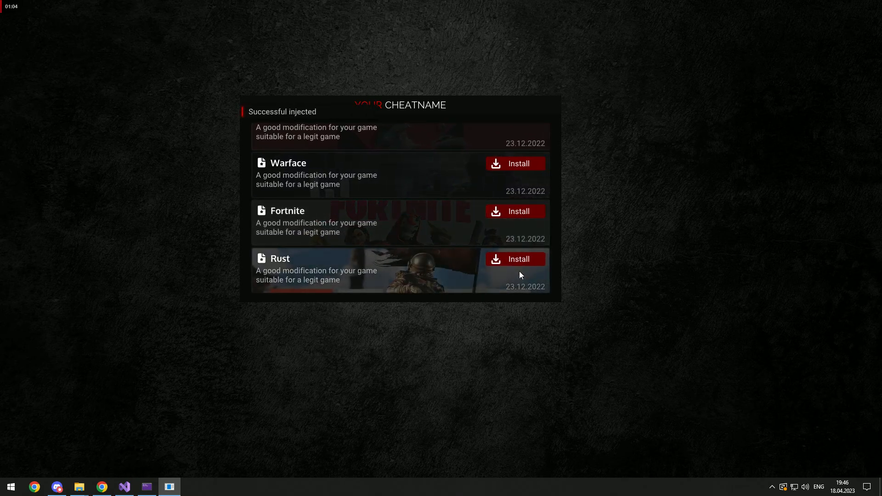
pyautogui.click(514, 259)
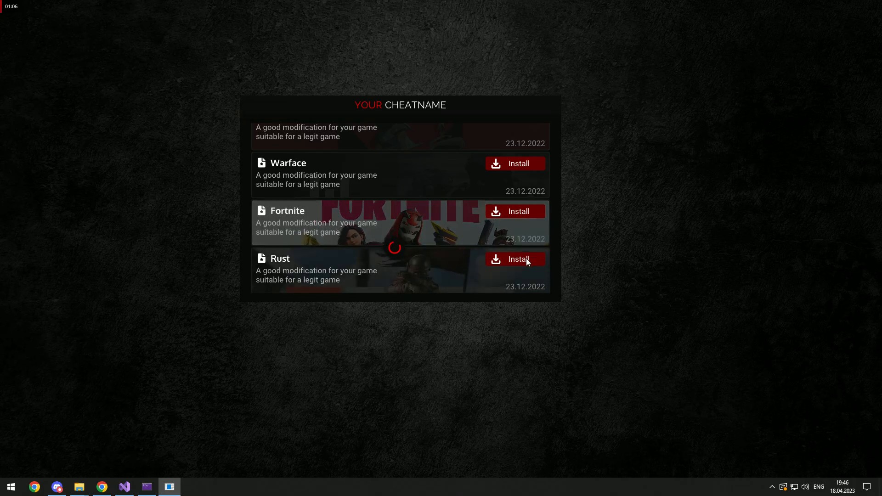